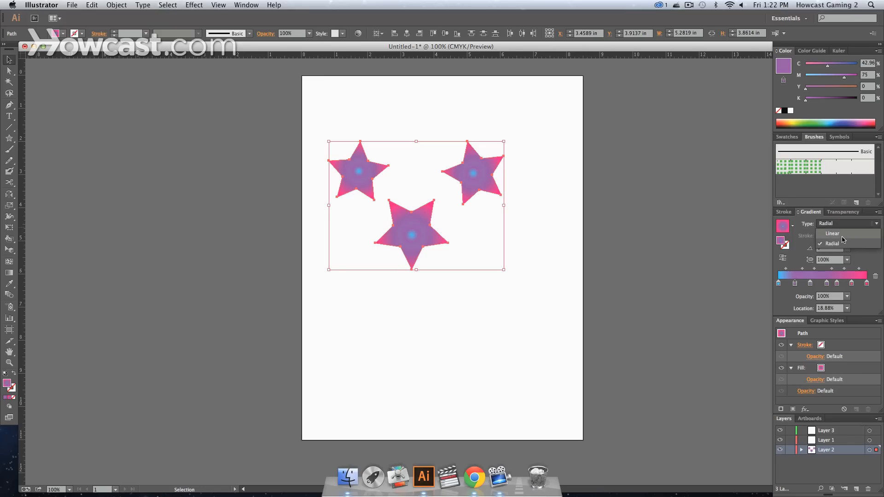
# - Set the three stars' gradient Type to Linear in the Gradient panel
pyautogui.click(832, 232)
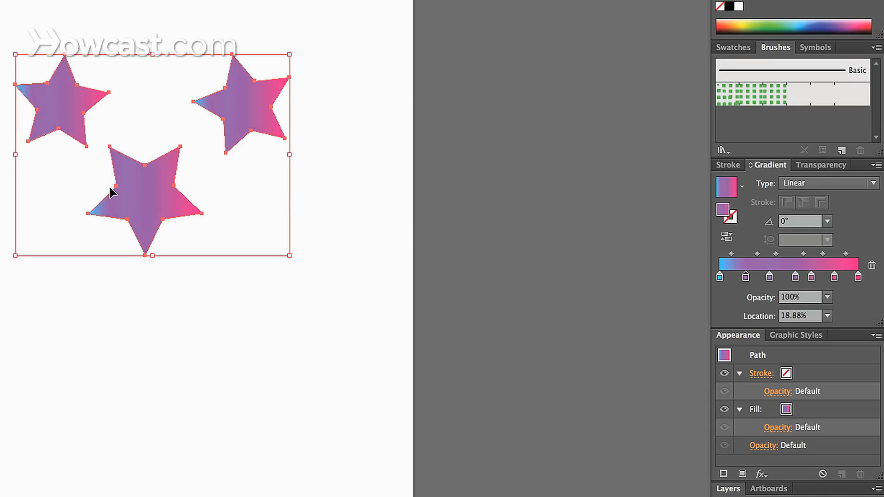
pyautogui.moveTo(298, 349)
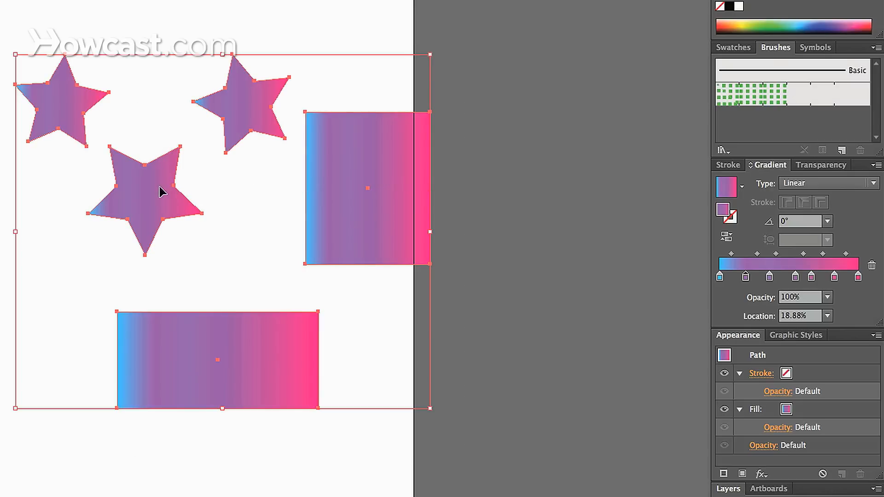
pyautogui.moveTo(11, 90)
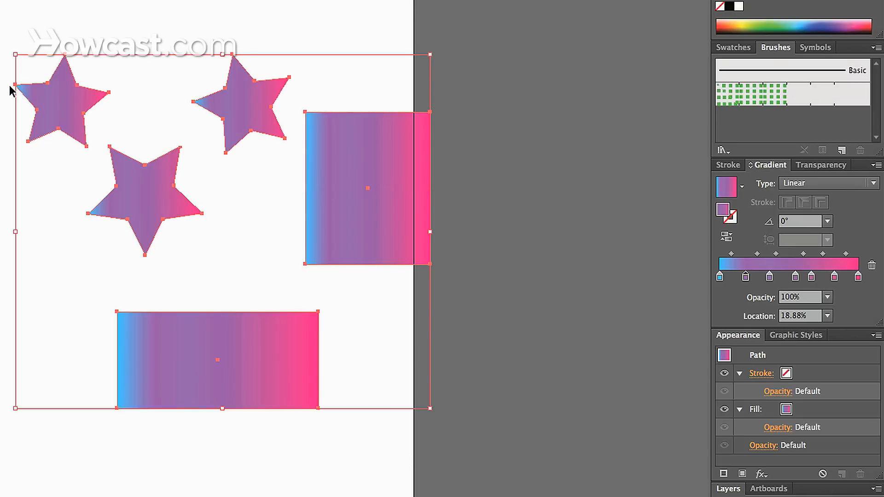
pyautogui.moveTo(408, 162)
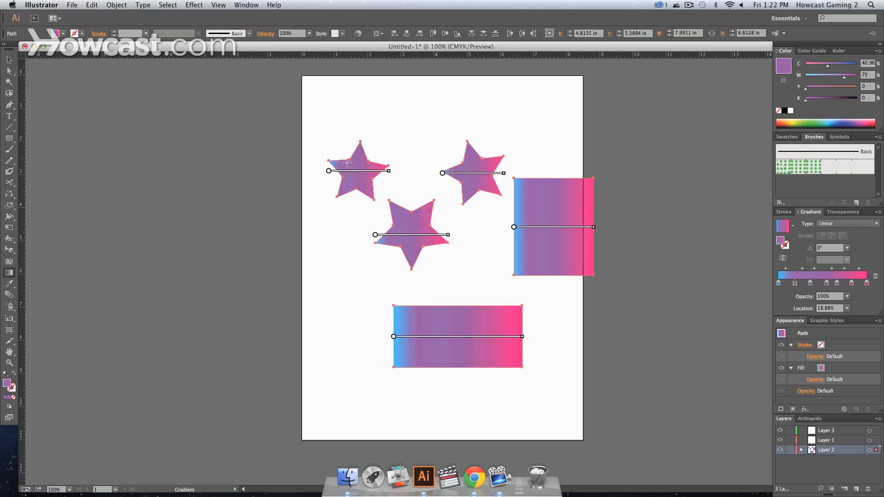
pyautogui.moveTo(434, 175)
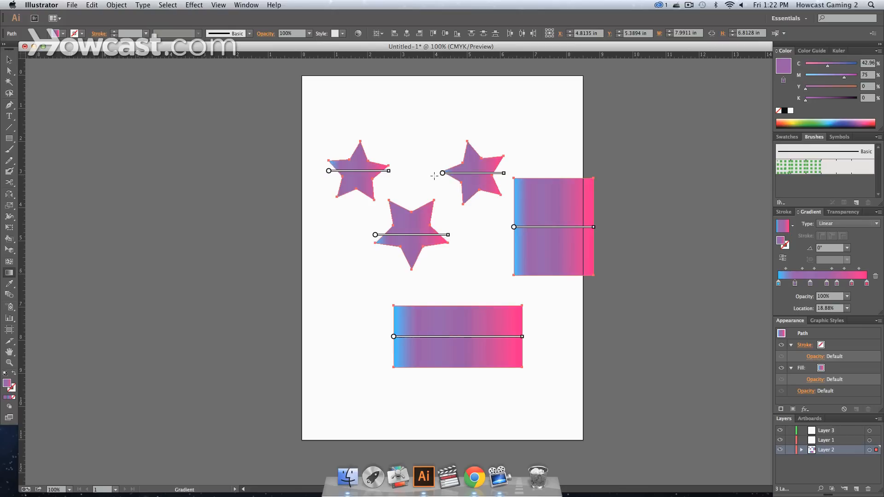
pyautogui.moveTo(350, 312)
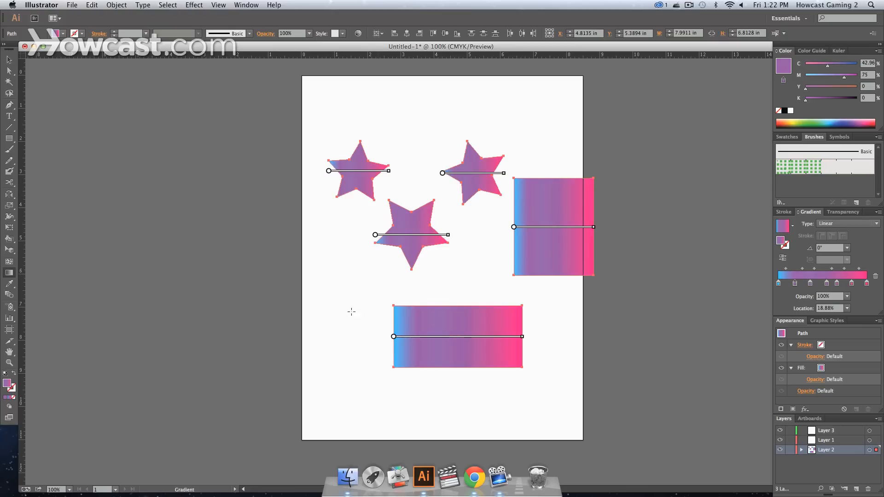
pyautogui.moveTo(321, 162)
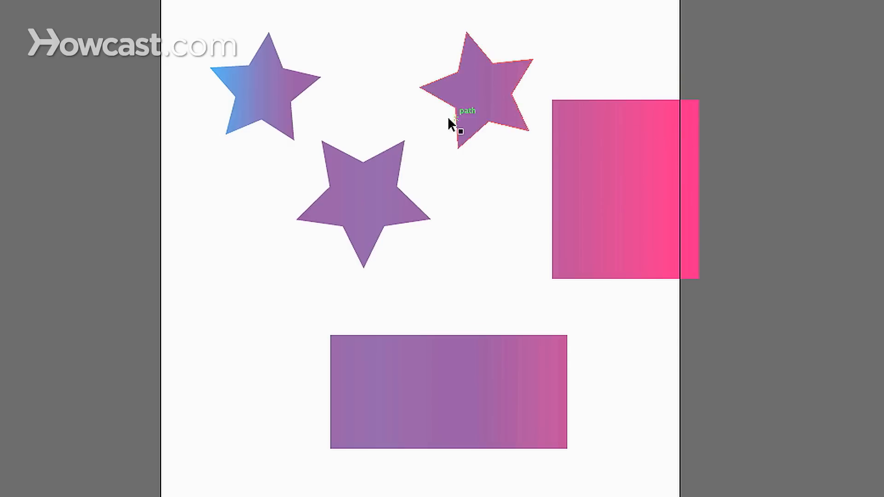
pyautogui.click(262, 90)
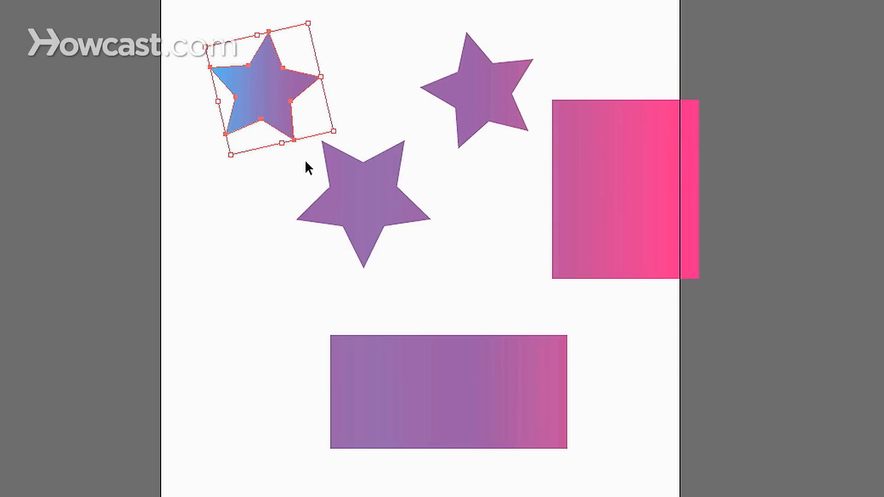